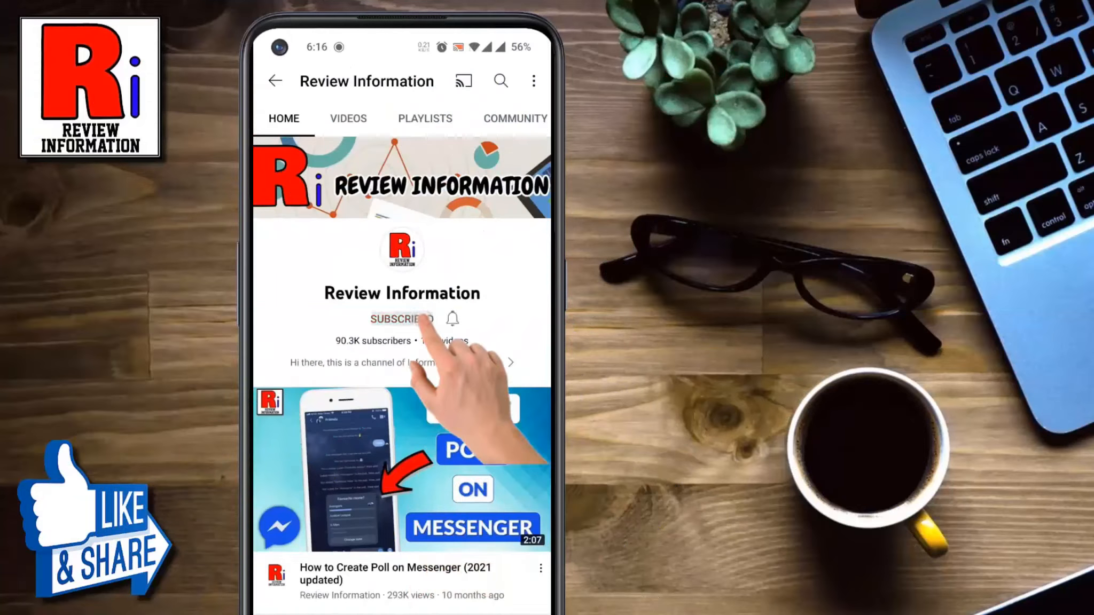
Subscribe to the Review Information YouTube channel.
{"action": "left_click", "coordinate": [451, 319]}
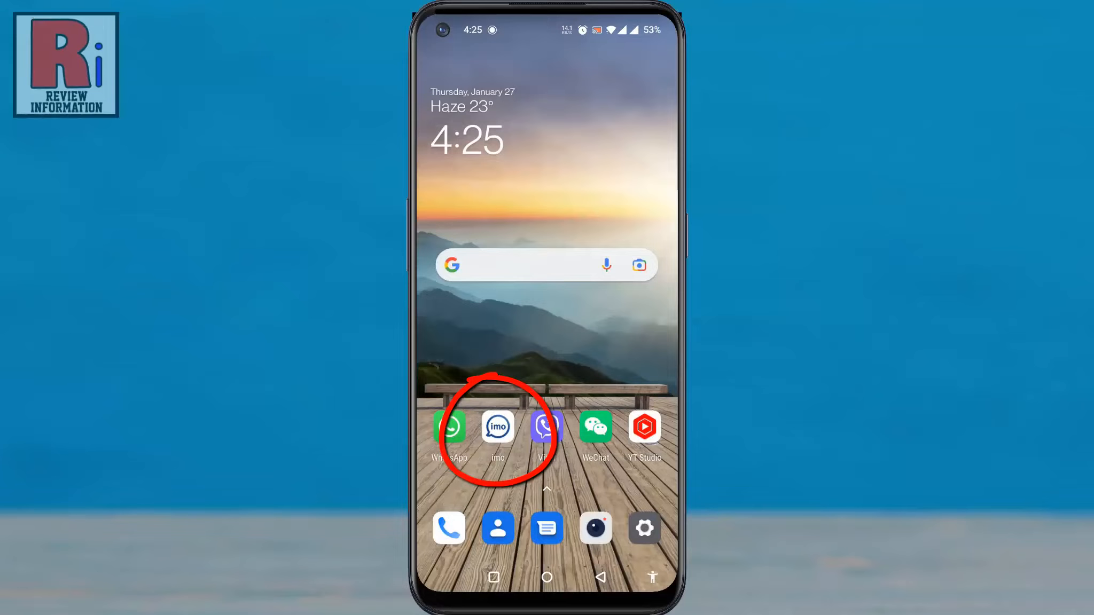
Launch imo, open the Friends group chat and bring up its three-dot menu.
{"action": "left_click", "coordinate": [497, 427]}
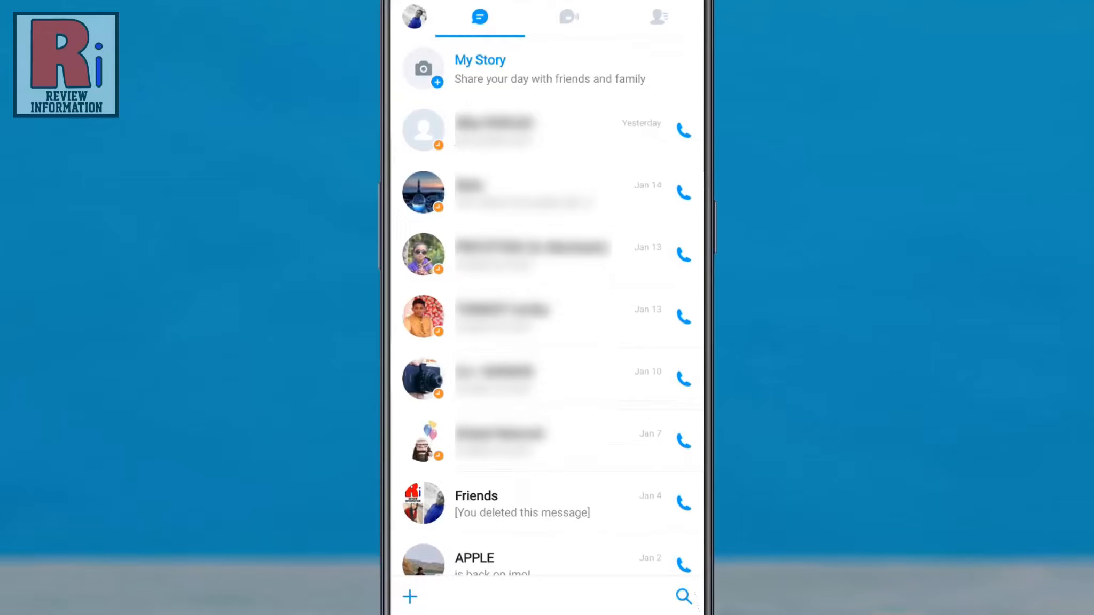
{"action": "left_click", "coordinate": [475, 504]}
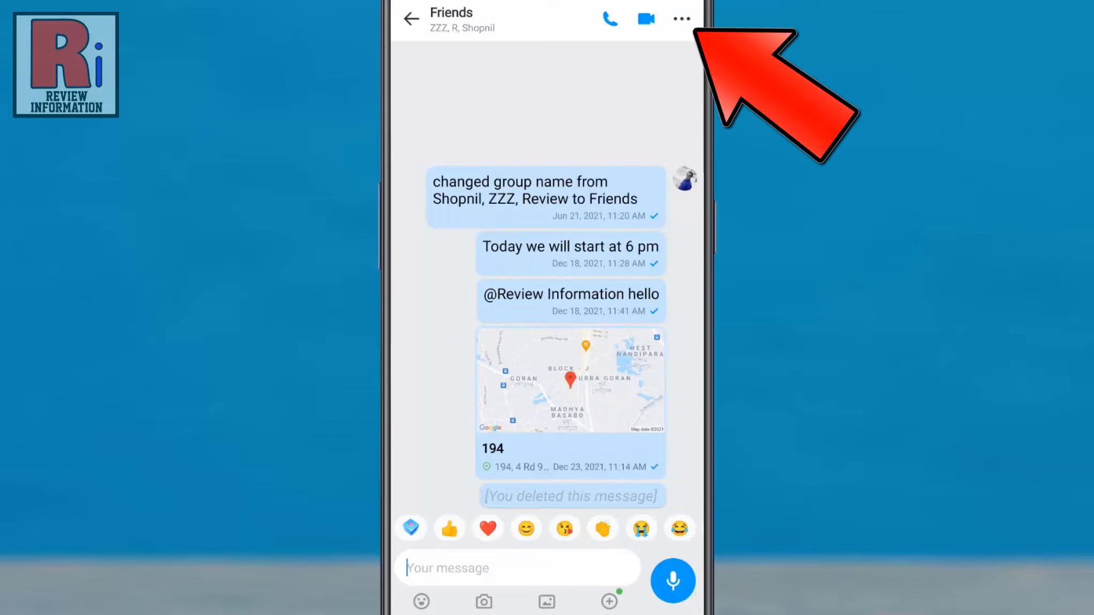
{"action": "left_click", "coordinate": [682, 18]}
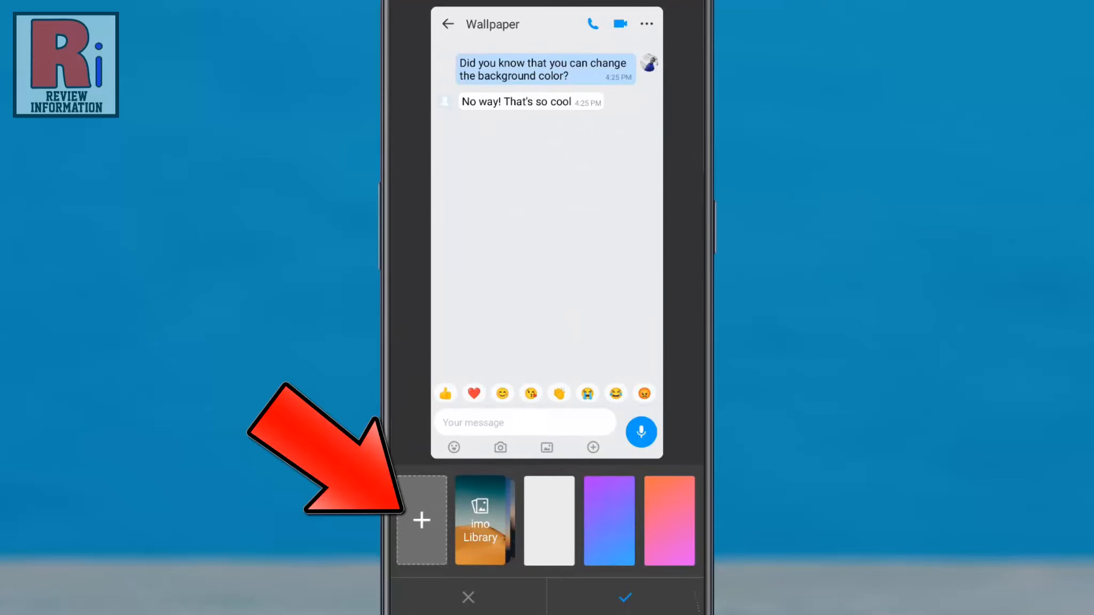
Browse the imo Library and gradient wallpaper thumbnails, previewing a purple gradient.
{"action": "left_click", "coordinate": [421, 520]}
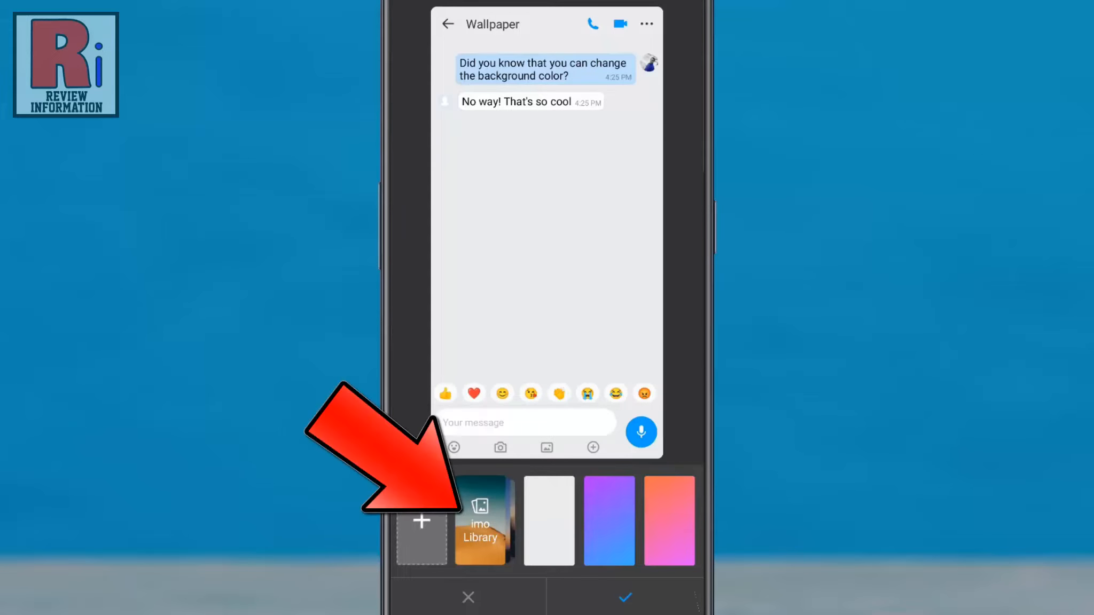
{"action": "left_click", "coordinate": [479, 519]}
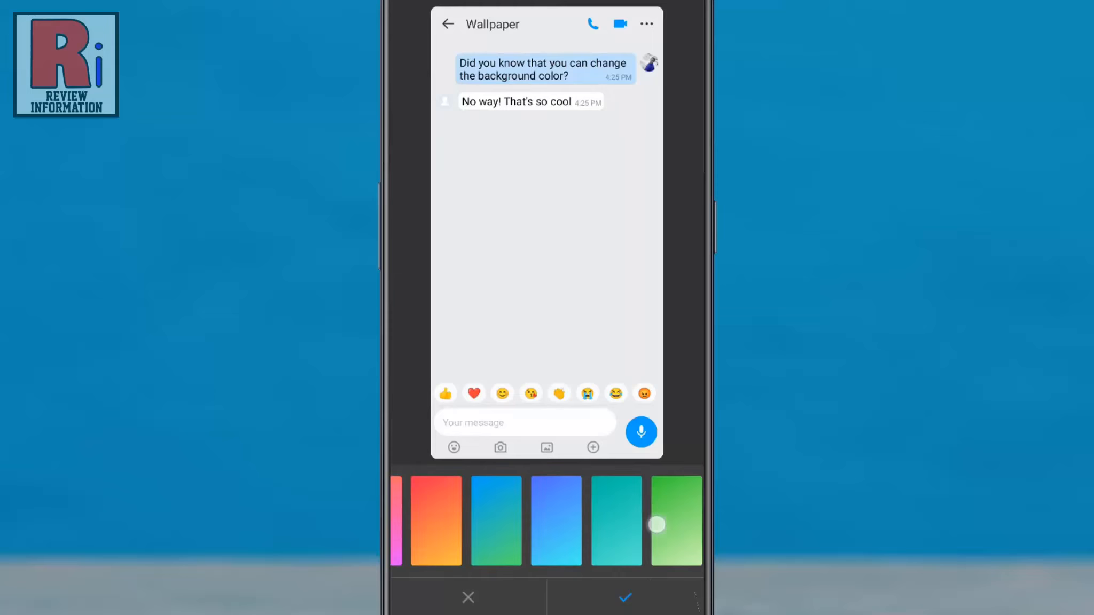
{"action": "left_click", "coordinate": [608, 520]}
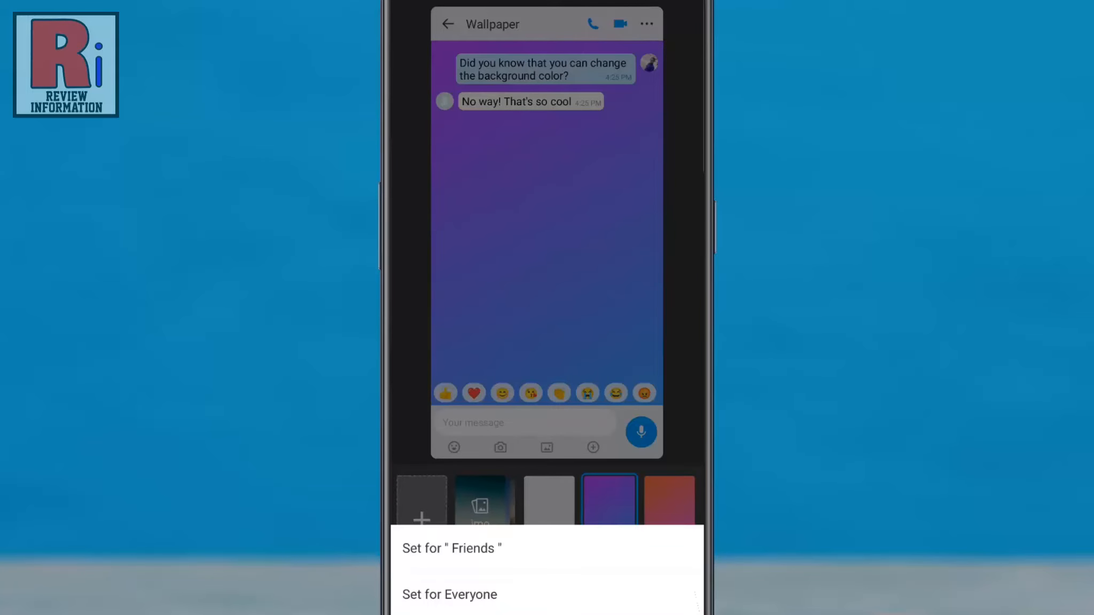
Apply the purple-blue gradient to the Friends chat only, then return to chats.
{"action": "left_click", "coordinate": [548, 548]}
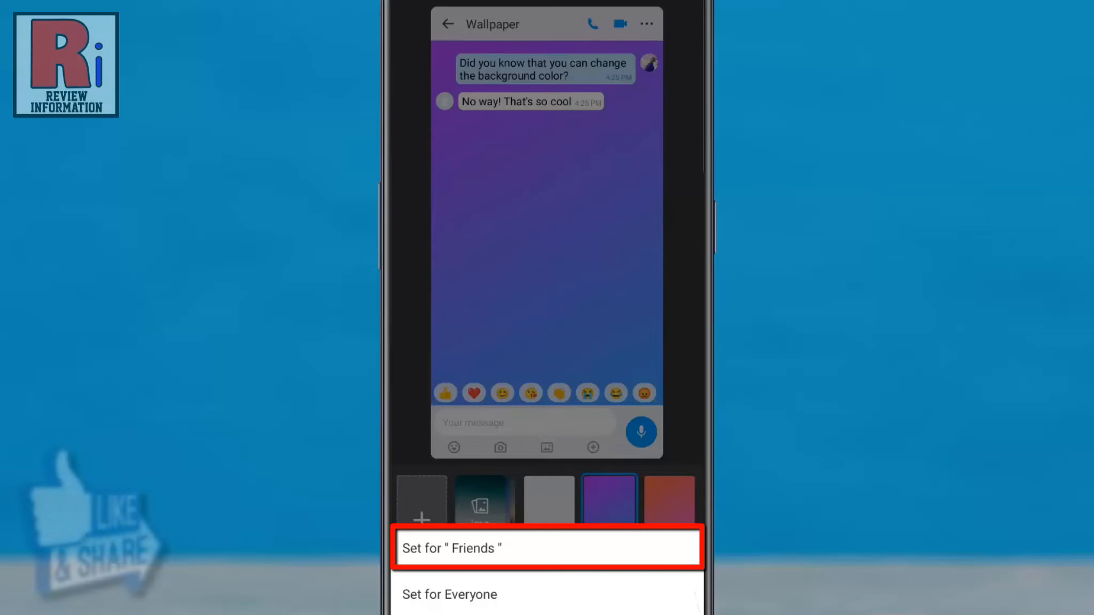
{"action": "left_click", "coordinate": [547, 547]}
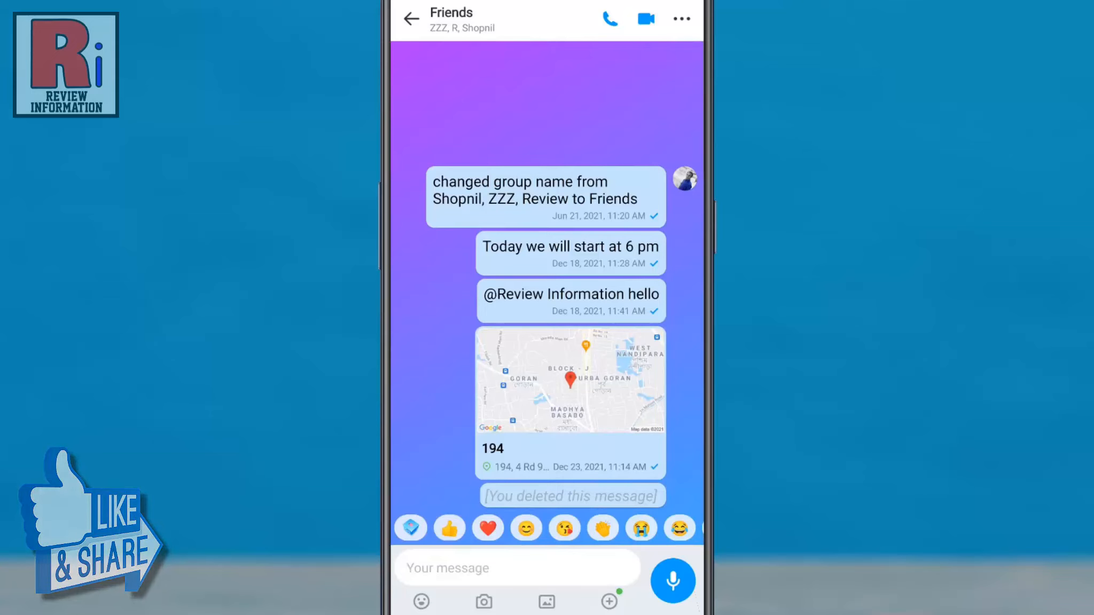
{"action": "left_click", "coordinate": [411, 19]}
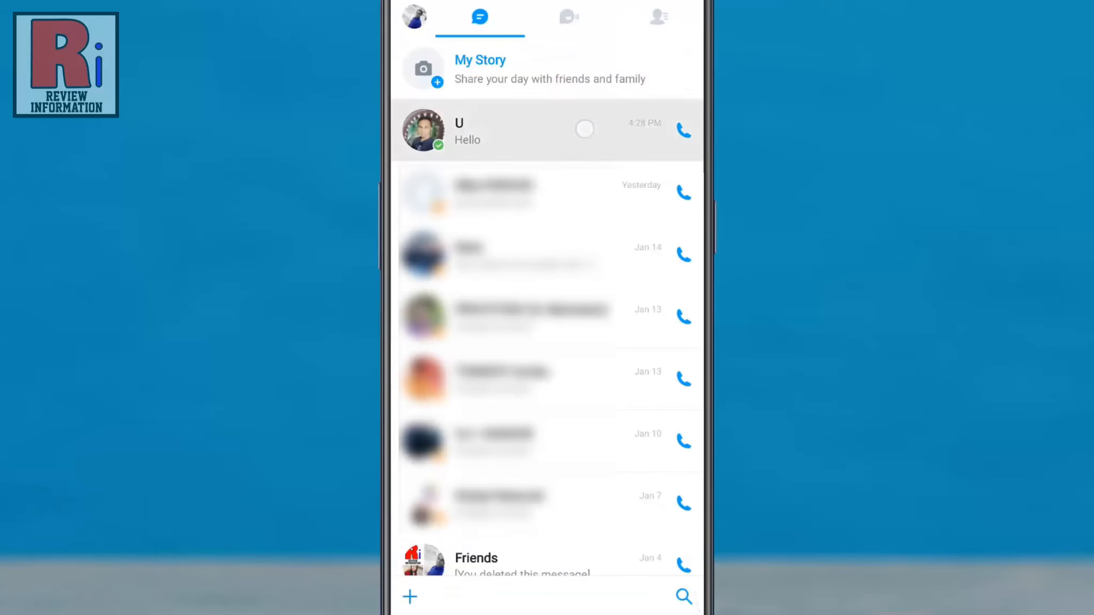